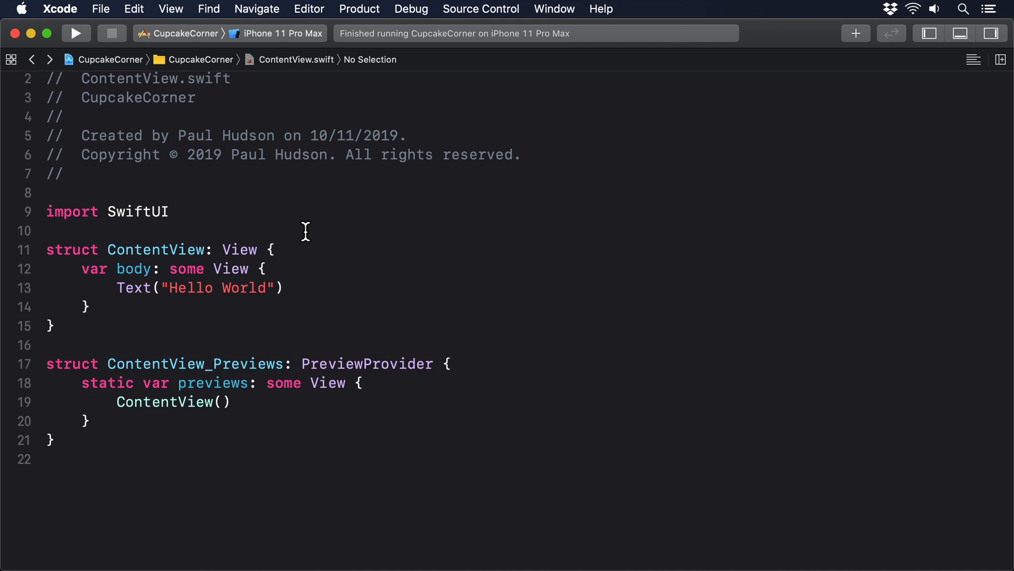
mouse_move(293, 223)
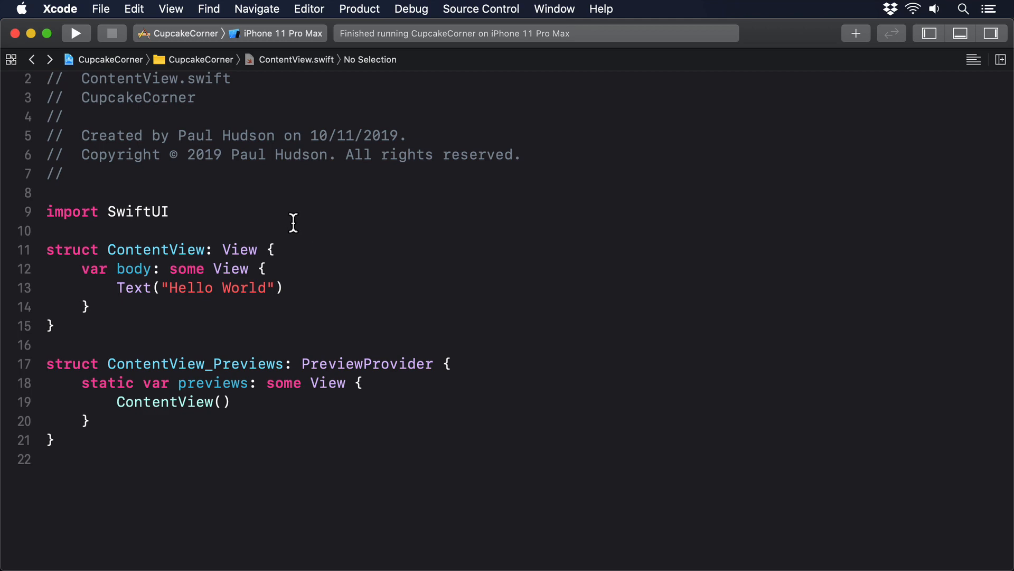
Add Codable Response (results: [Result]) and Result structs with trackId Int, trackName, collectionName Strings
type("struct Response: Codable {")
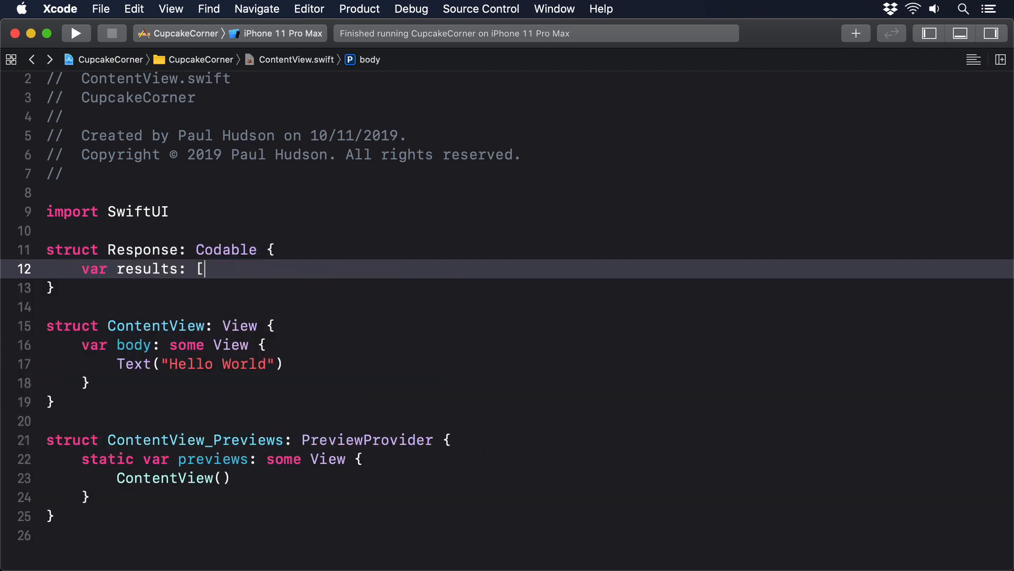
type("struct Result: Codable {")
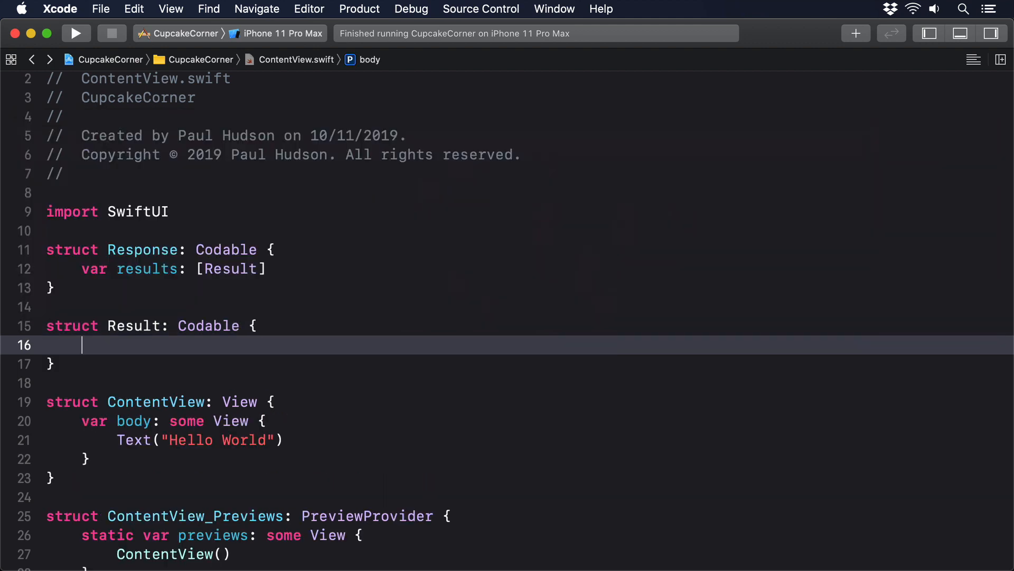
type("var trackId: Int")
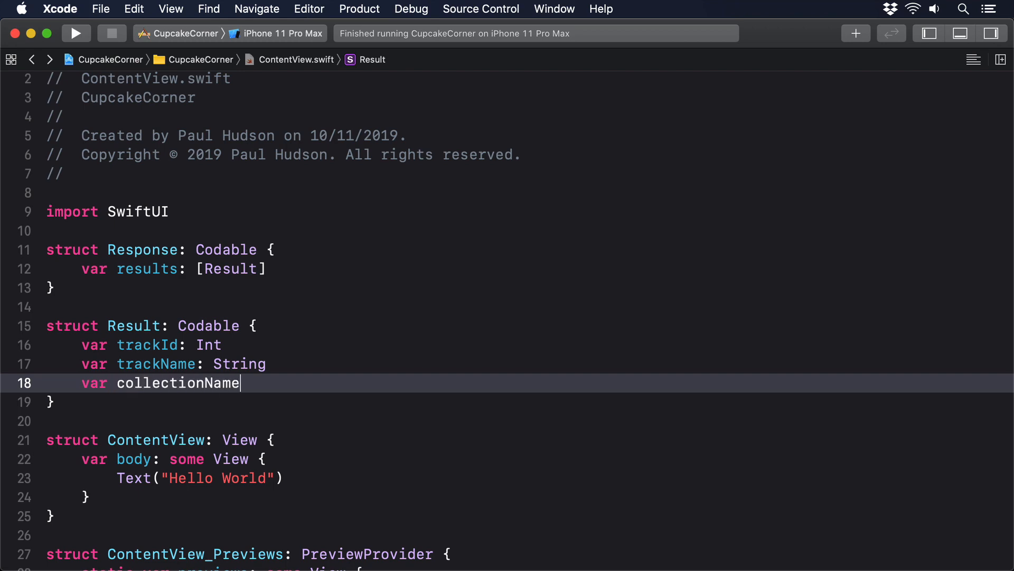
type(": String")
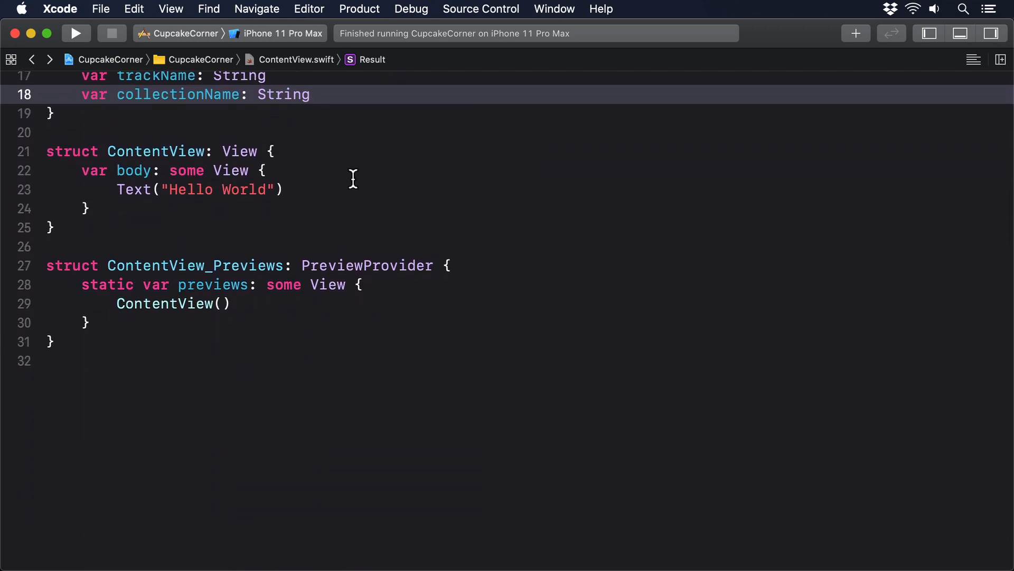
type("@State var results = [Result](")
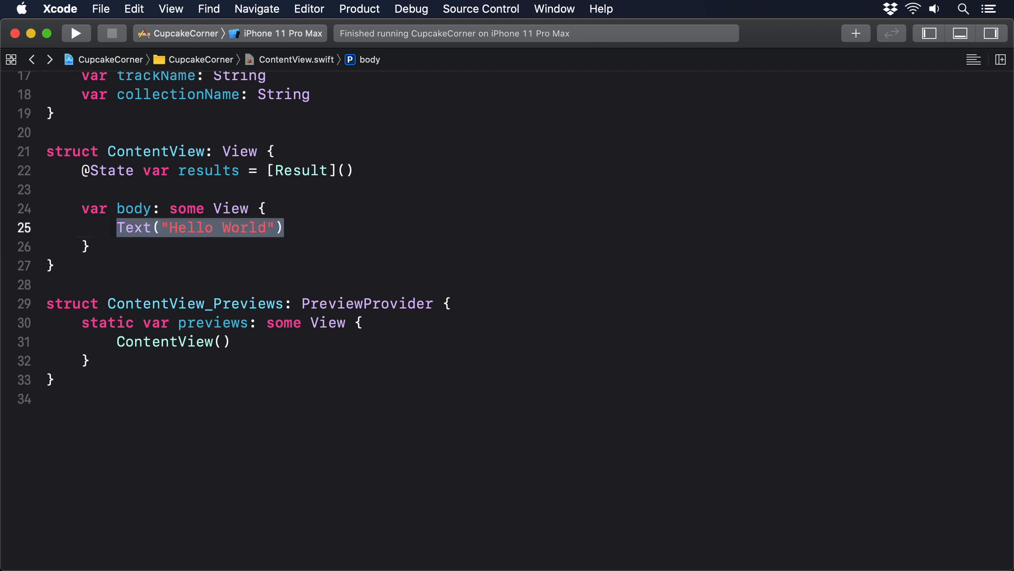
type("List(results, id: \\.trackId) { item in")
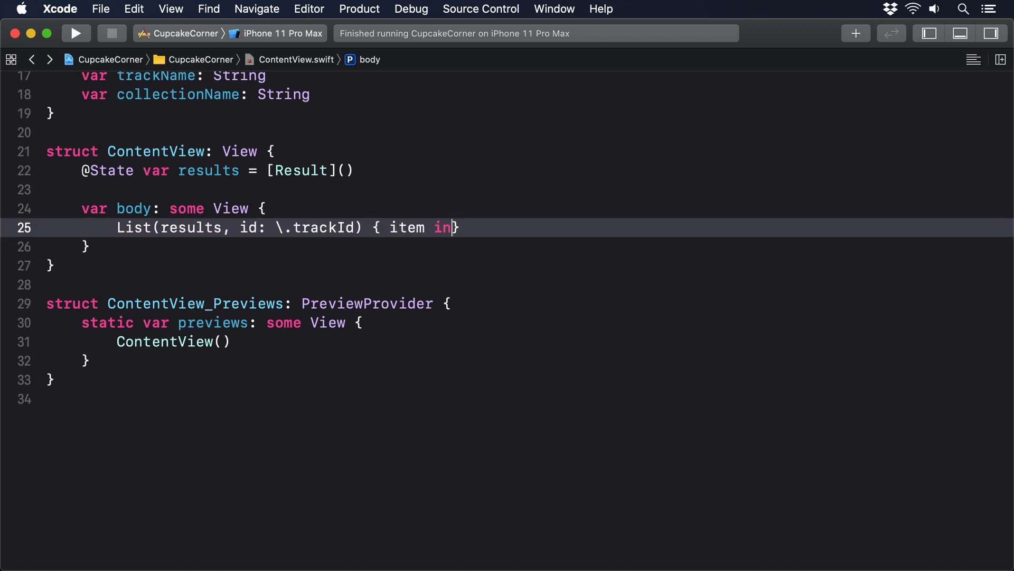
type("VStack(alignment: .leading) {")
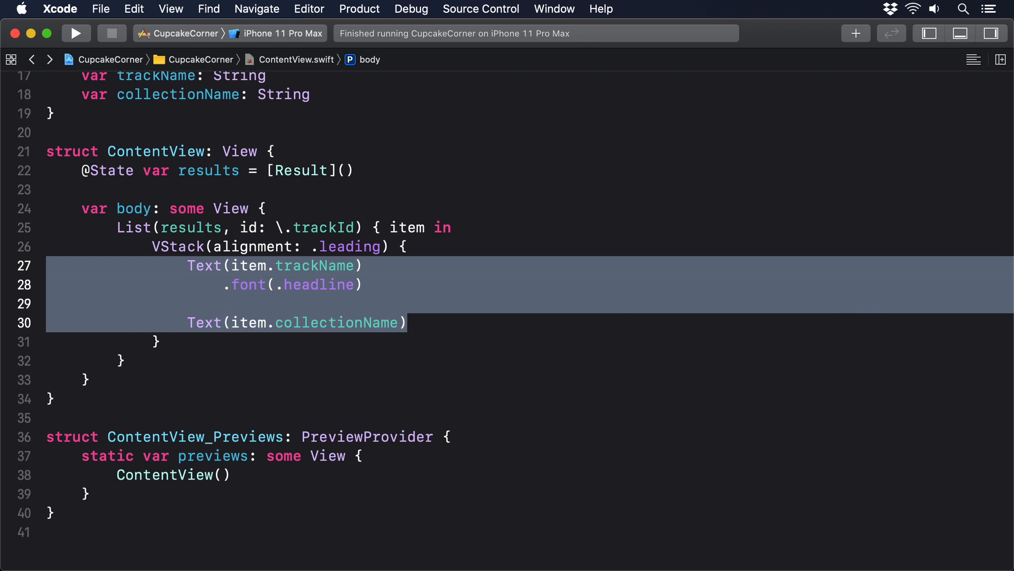
Add an empty func loadData() below the body property
left_click(109, 360)
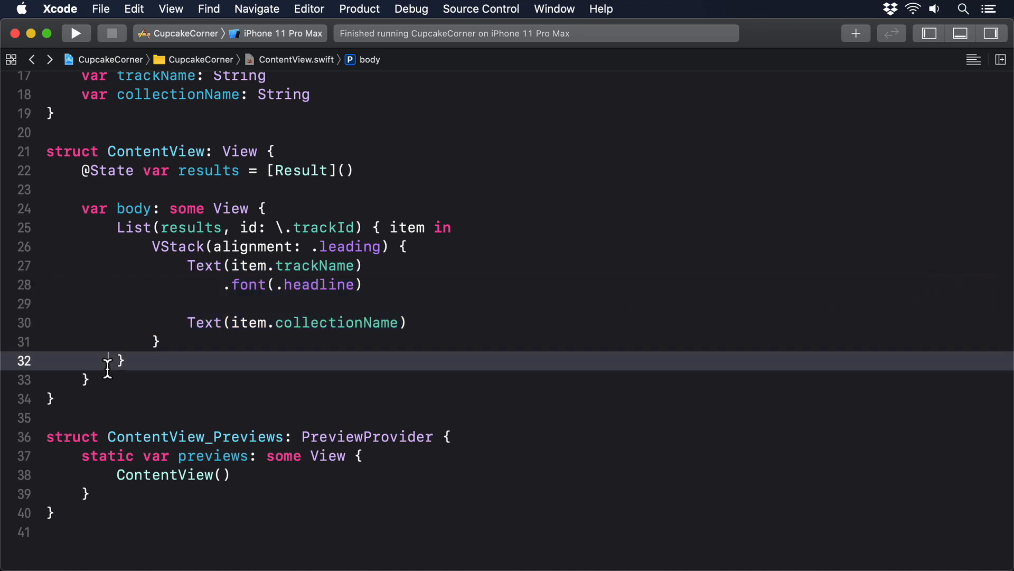
type("func load")
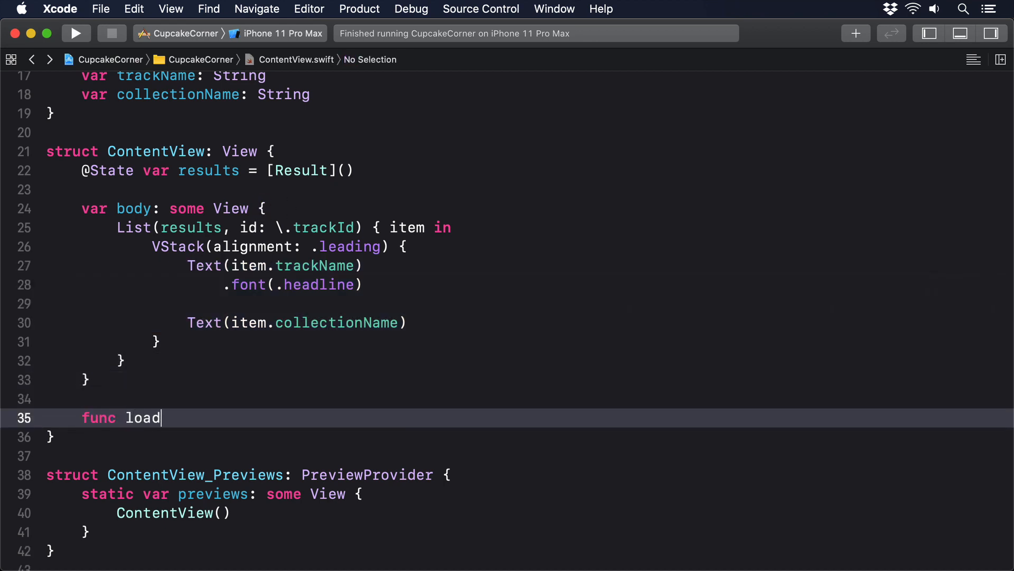
type("Data() {")
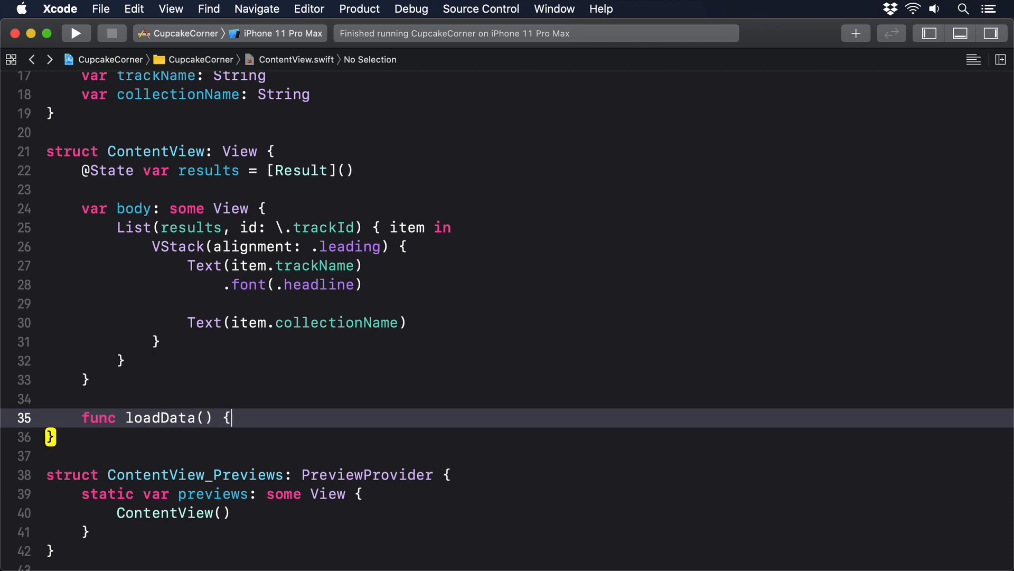
key("return")
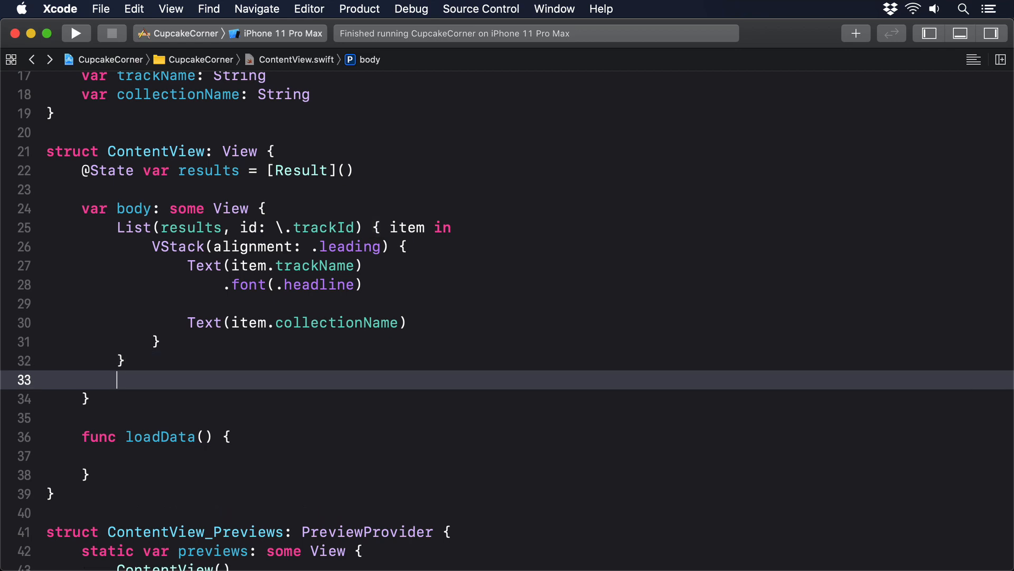
Attach .onAppear(perform: loadData) to the List
type(".onAppear(")
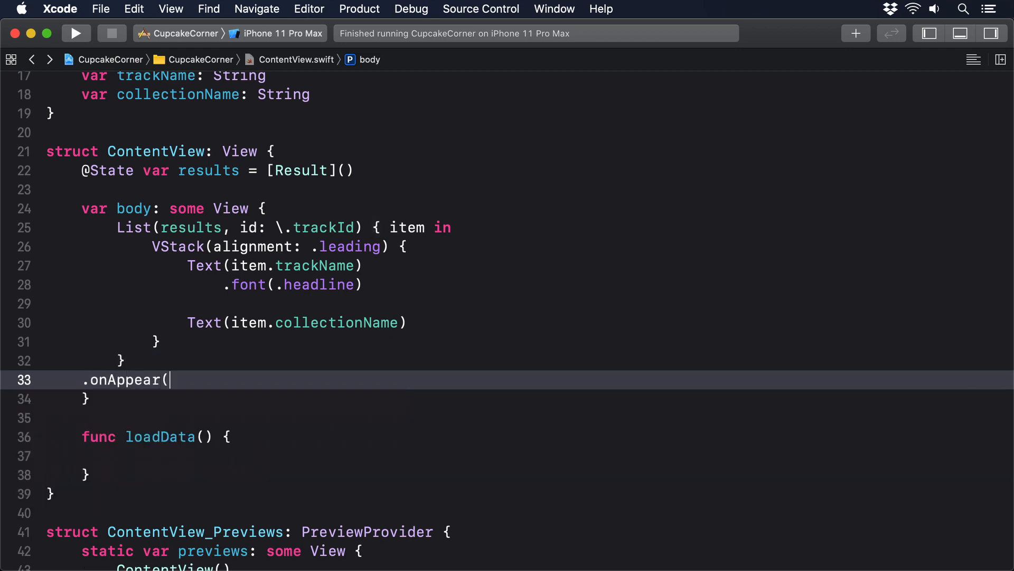
type("perform: load")
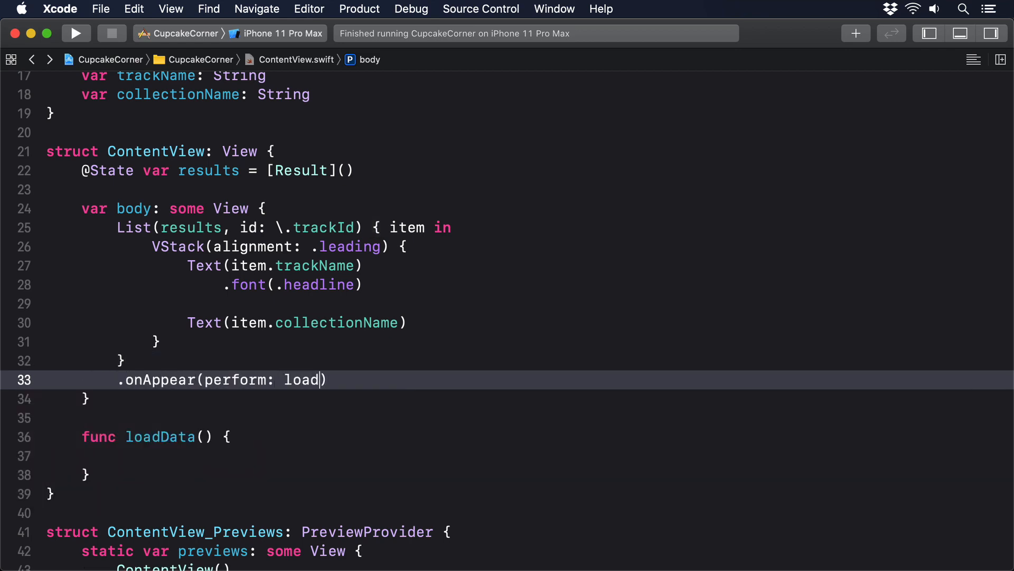
type("Data")
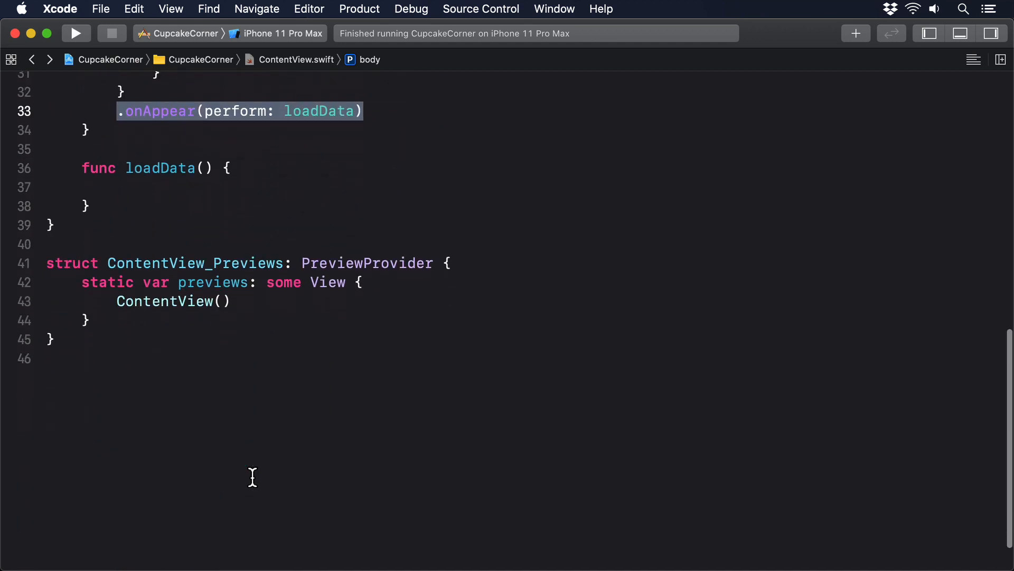
Guard-create the iTunes taylor+swift song search URL, else print "Invalid URL" and return
type("g")
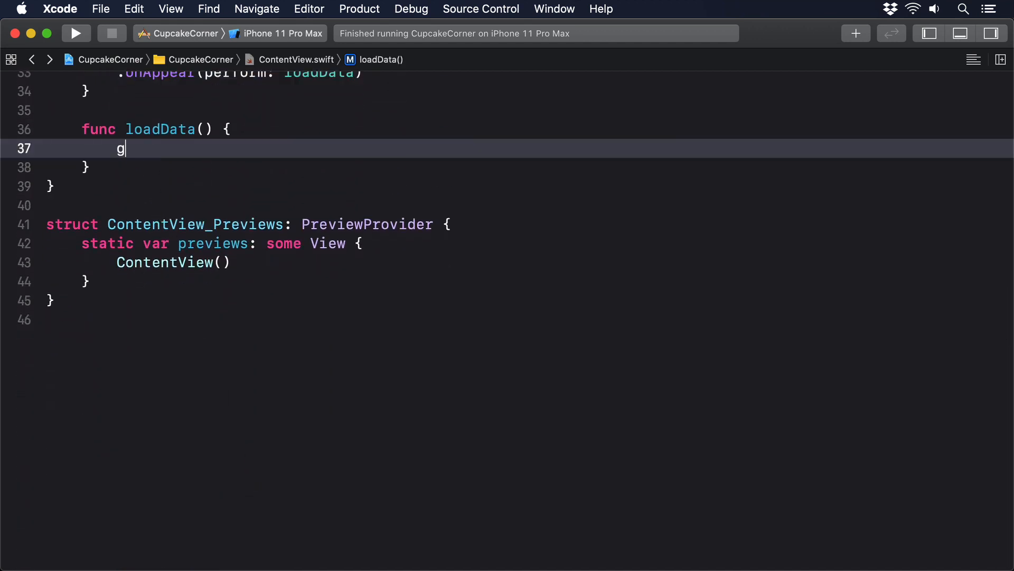
type("uard let url")
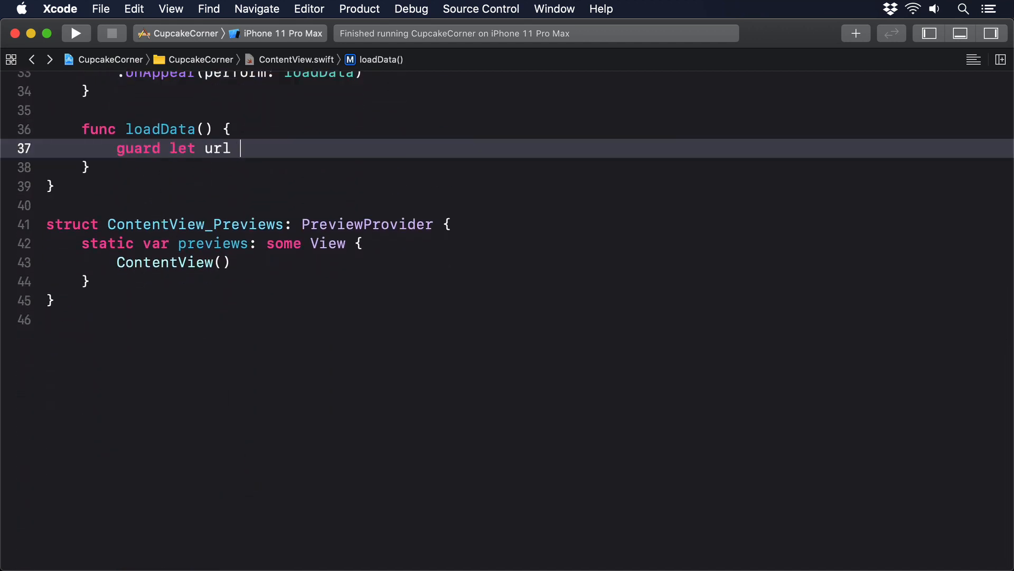
type("= URL(string)")
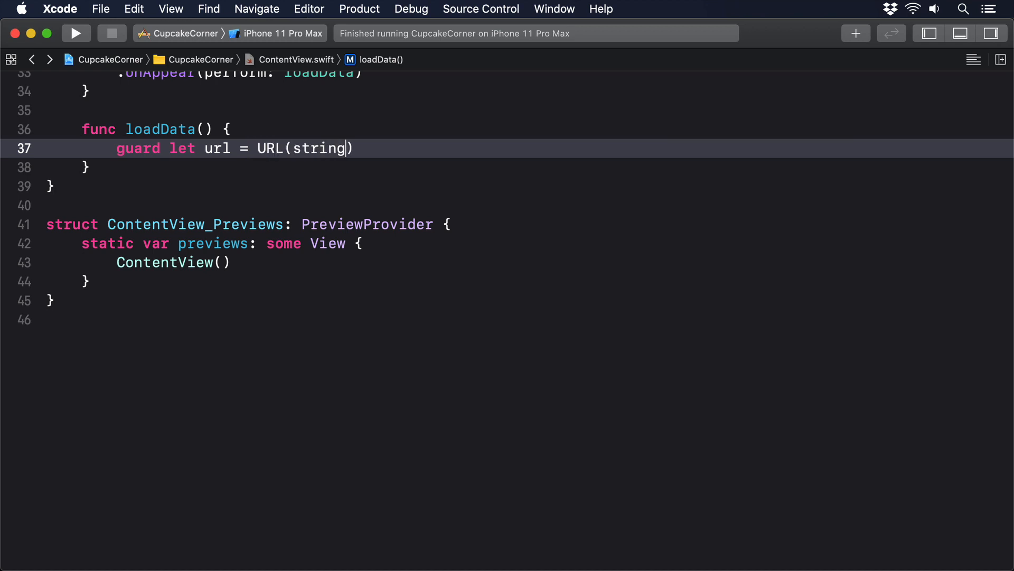
type("\"https://")
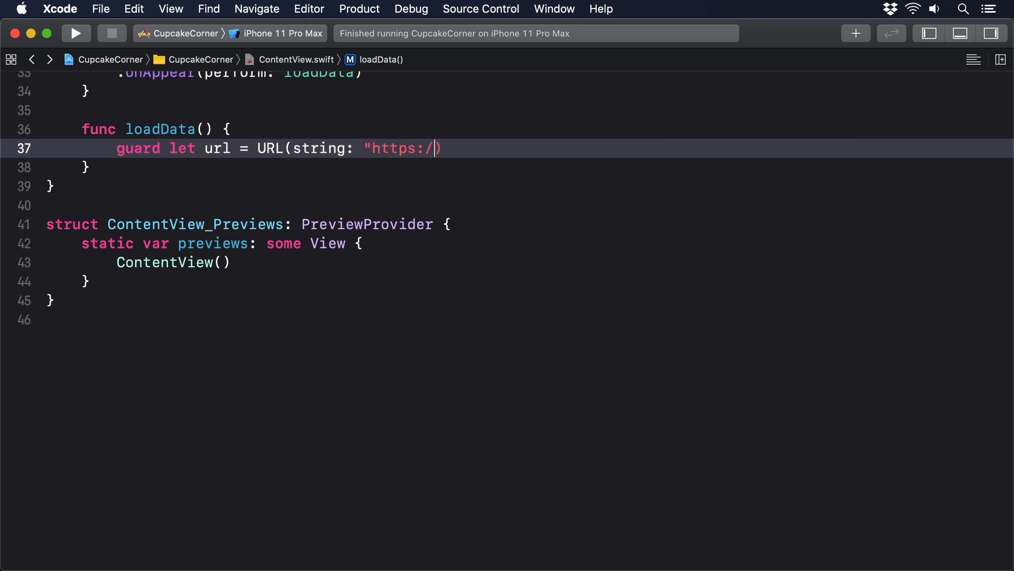
type("/itunes.apple.com")
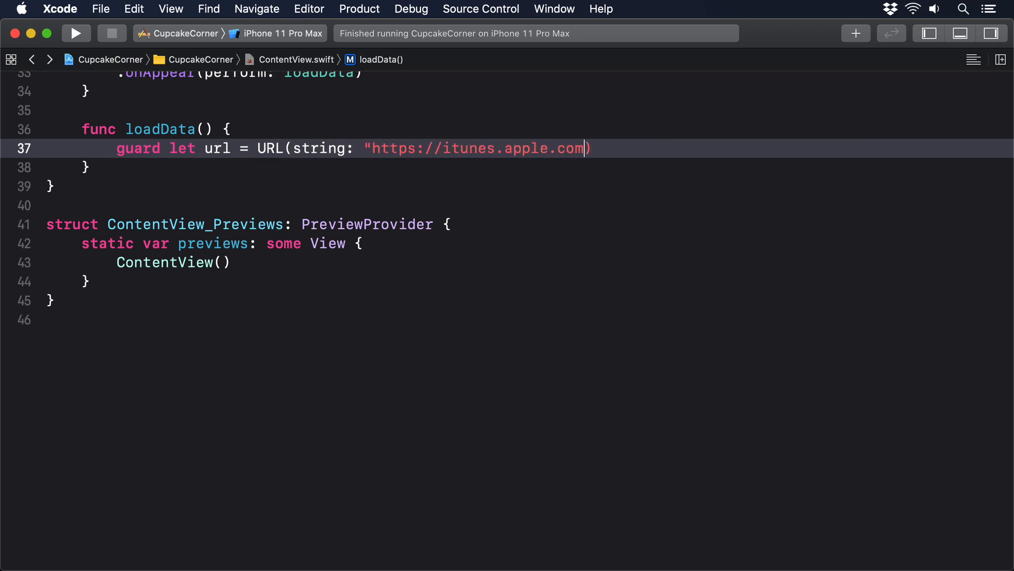
type("/search")
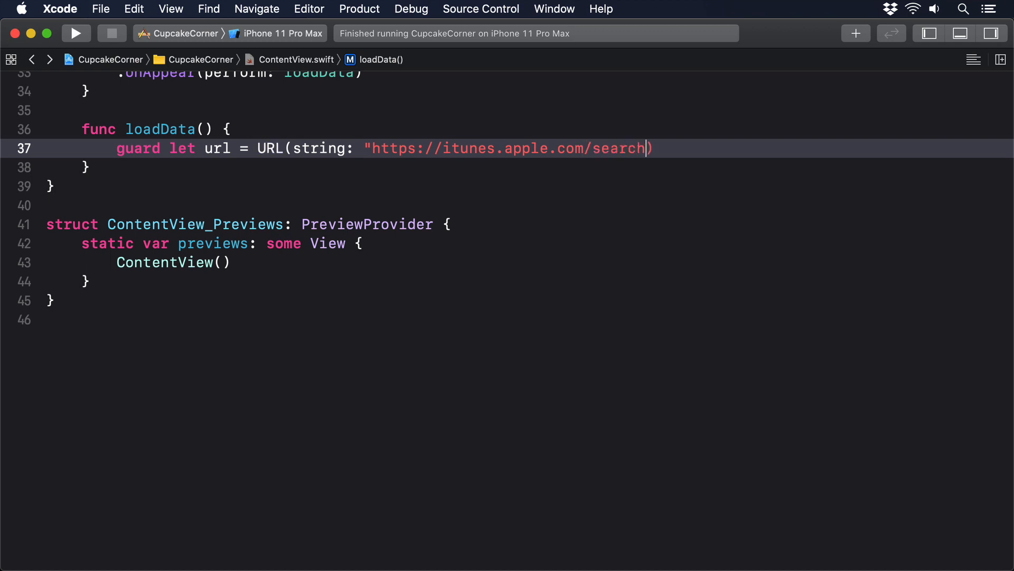
type("?term=ta")
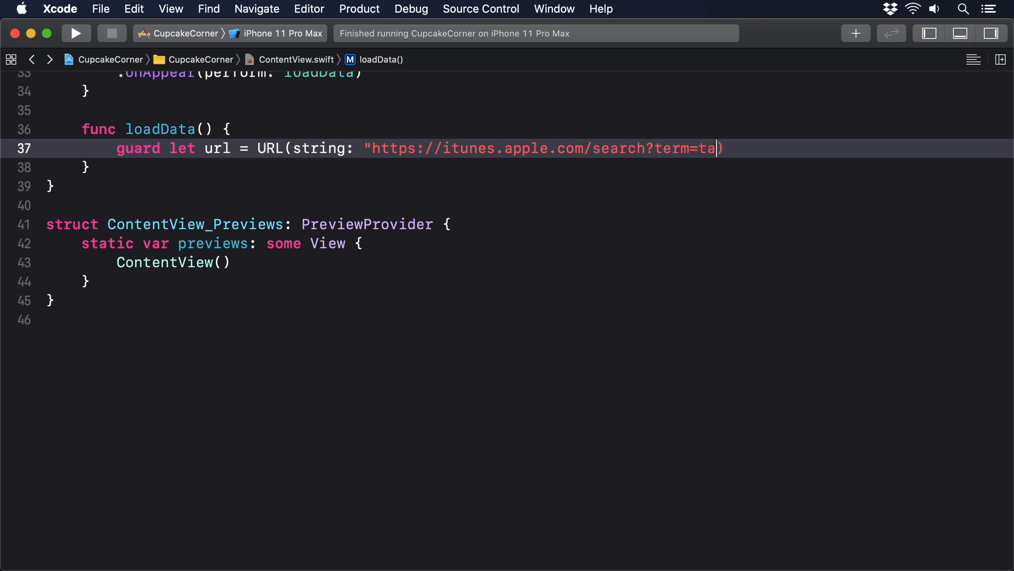
type("ylor+swift")
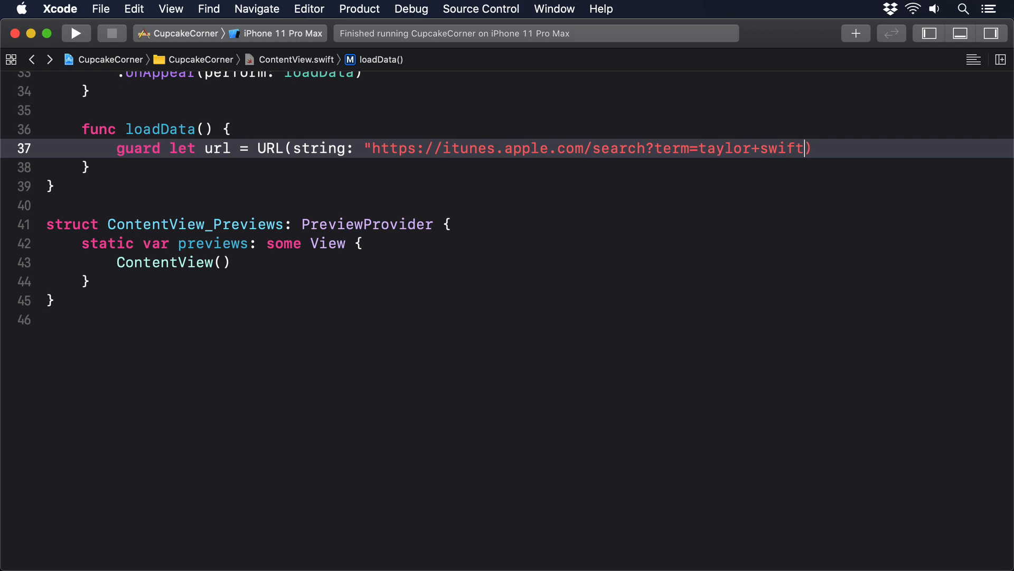
type("&entity")
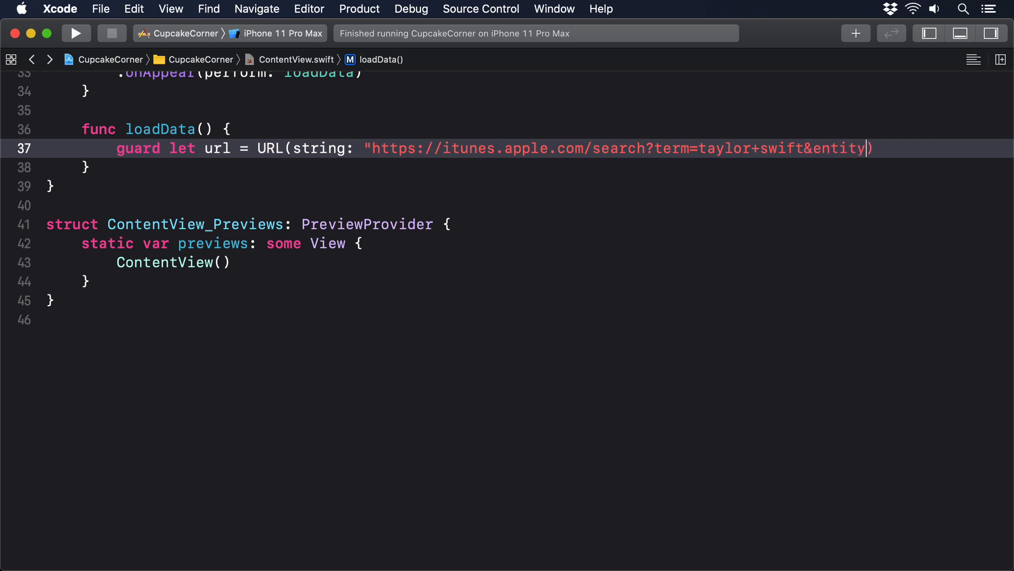
type("=song\") else {")
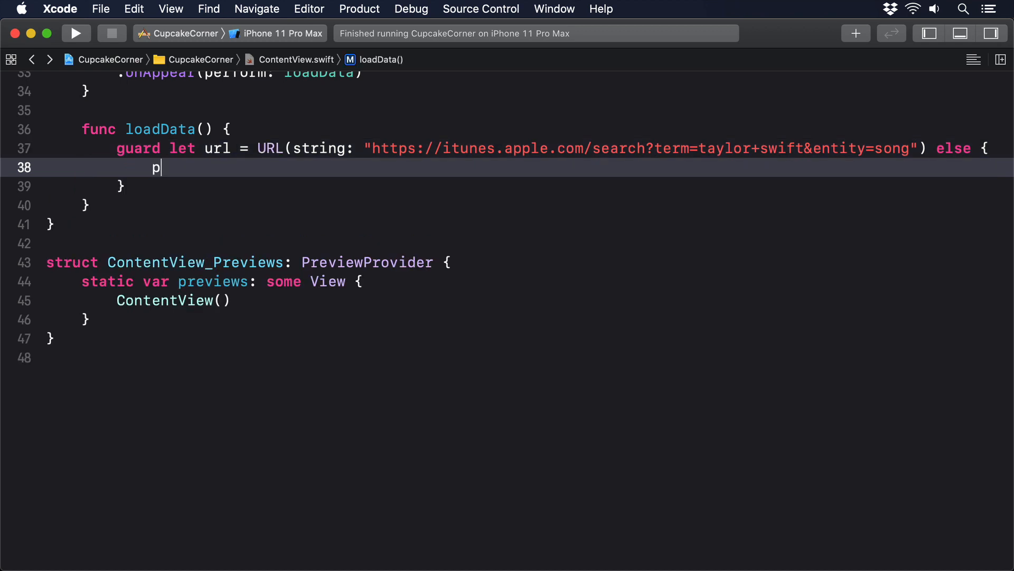
type("rint(\"Invalid URL\")")
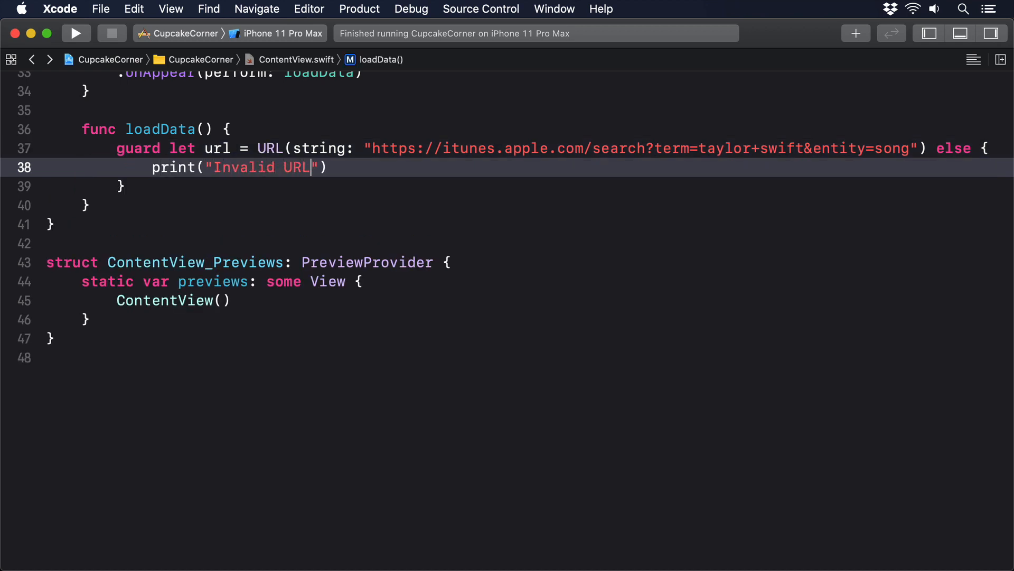
type("return")
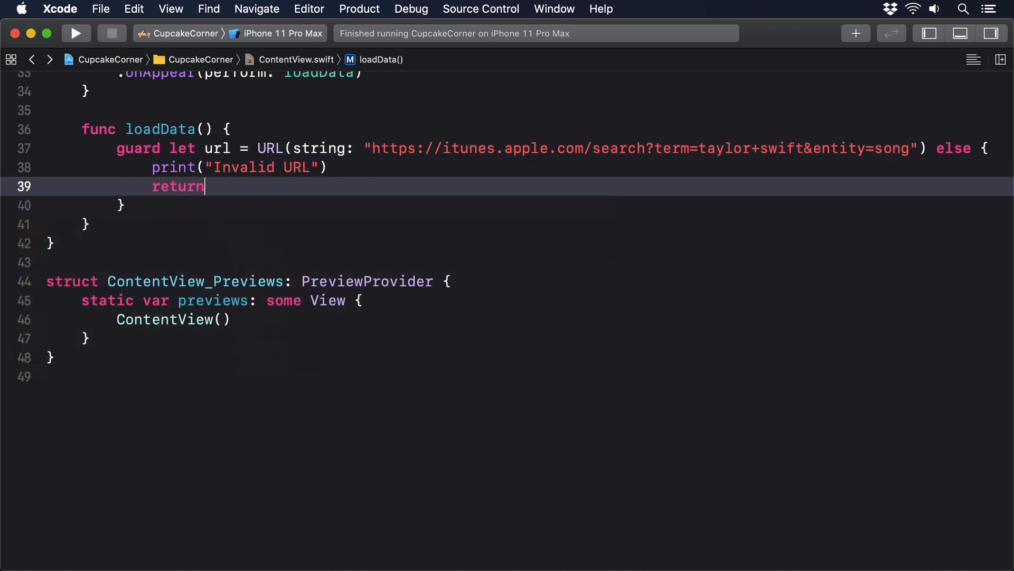
Add let request = URLRequest(url: url) below the URL guard
double_click(178, 186)
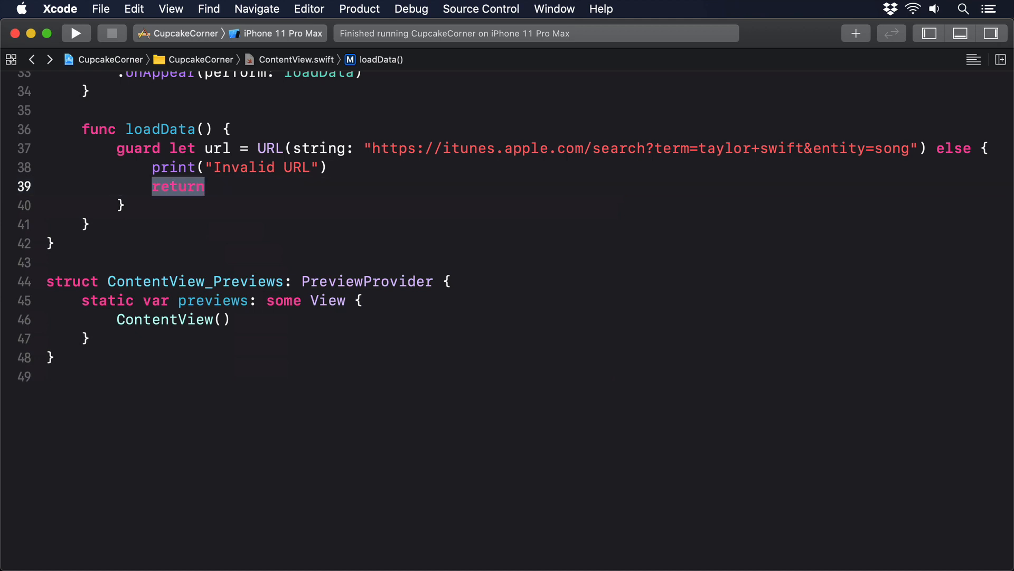
type("let request = URLRequ")
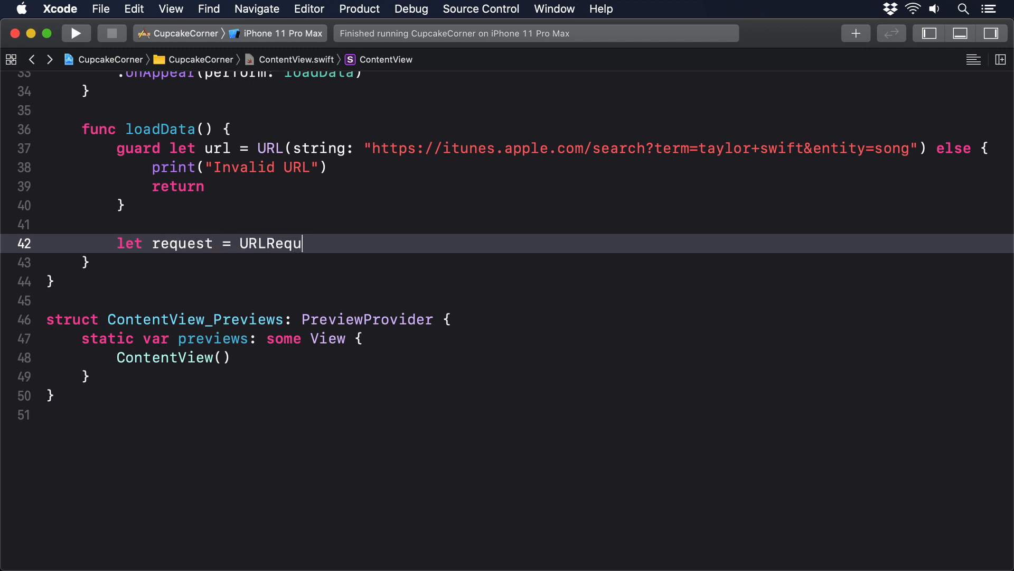
type("est(url: url)")
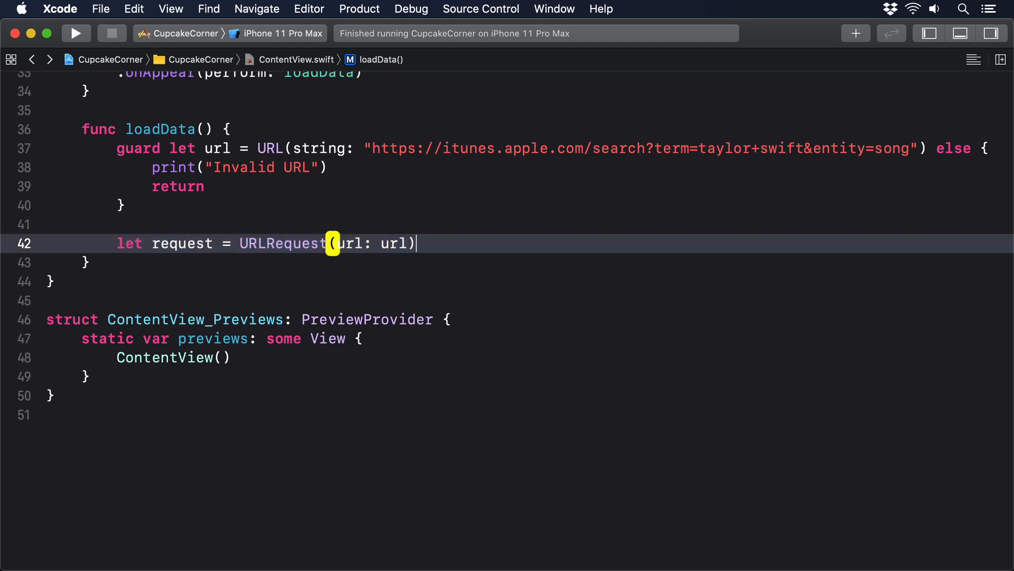
Resume a shared URLSession dataTask for request with data, response, error closure, unwrapping data
type("URLSession.shared.dataTask(with: request")
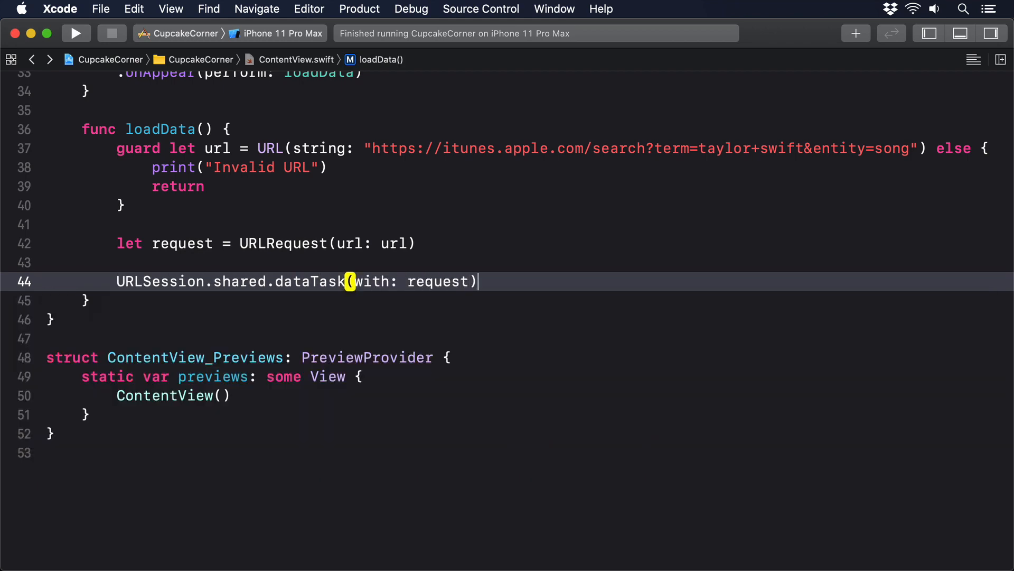
type("{ data, respo")
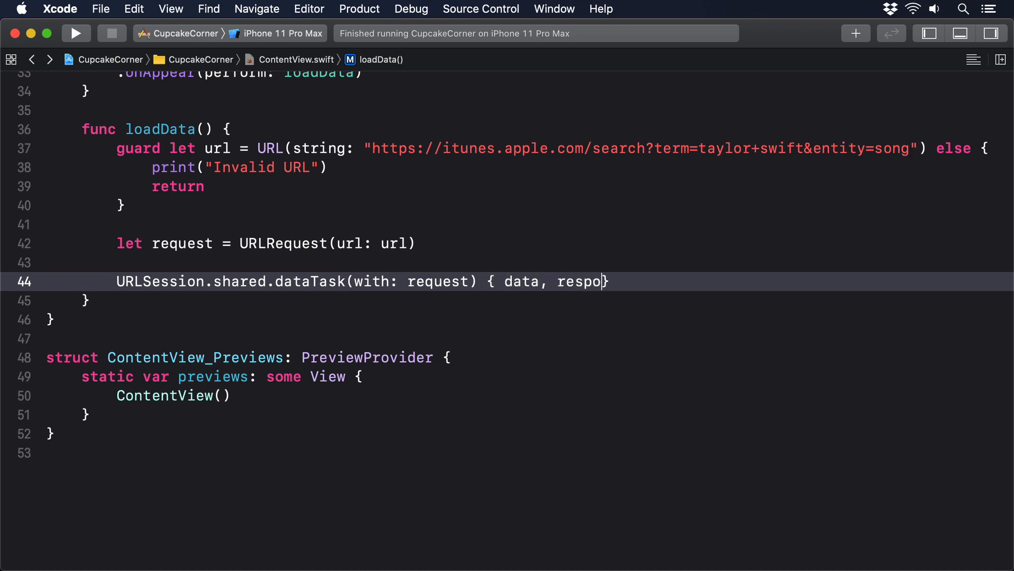
type("nse, error in")
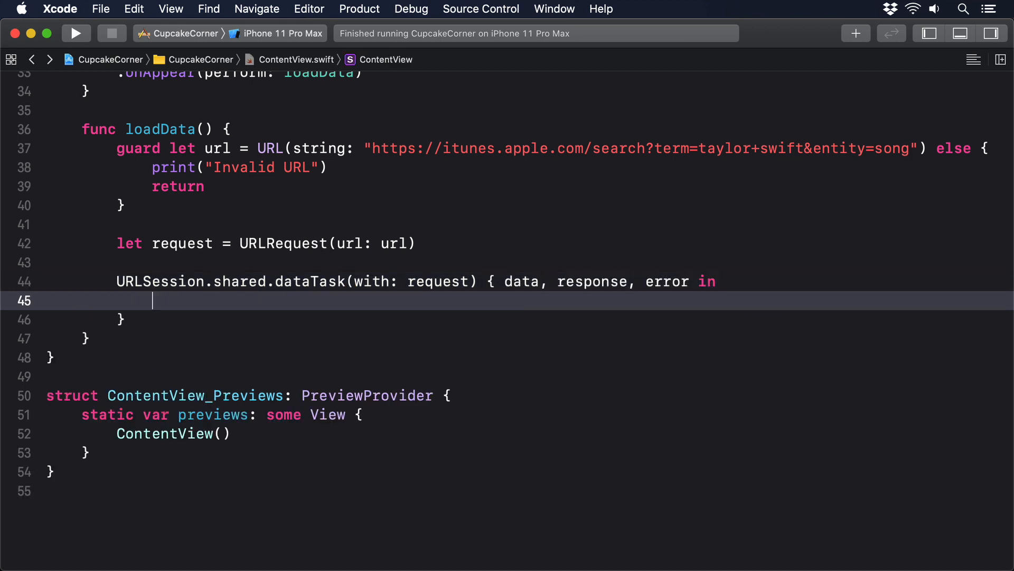
type("// step 4")
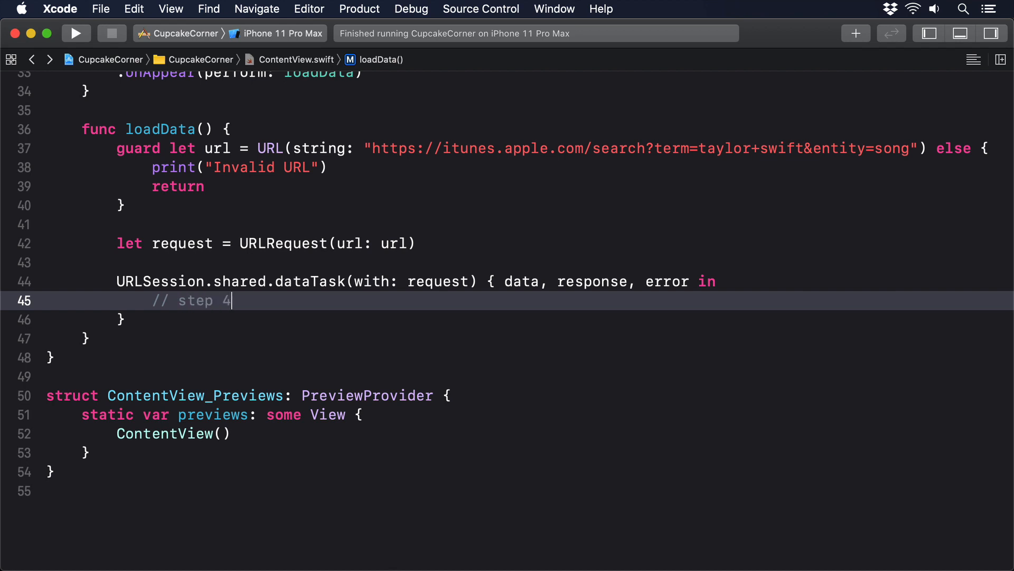
type(".resume()")
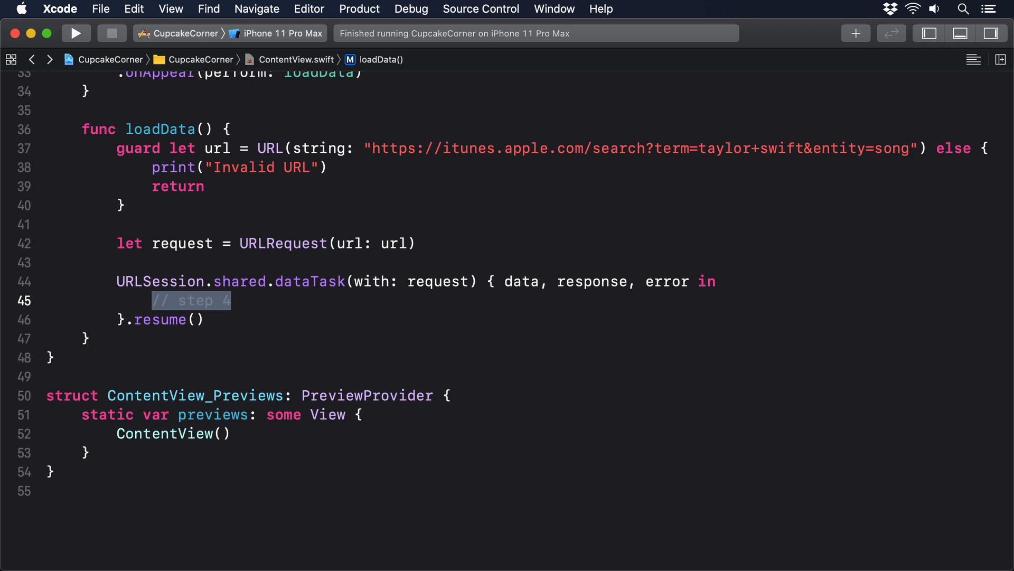
type("if let data = data {")
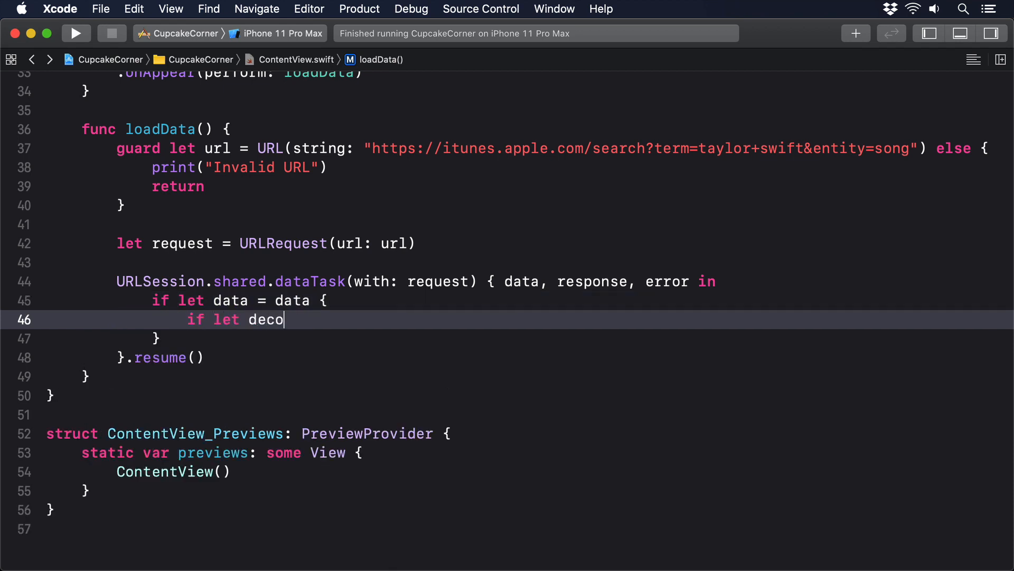
Decode data as Response.self with try? JSONDecoder() into decodedResponse
type("dedResponse =")
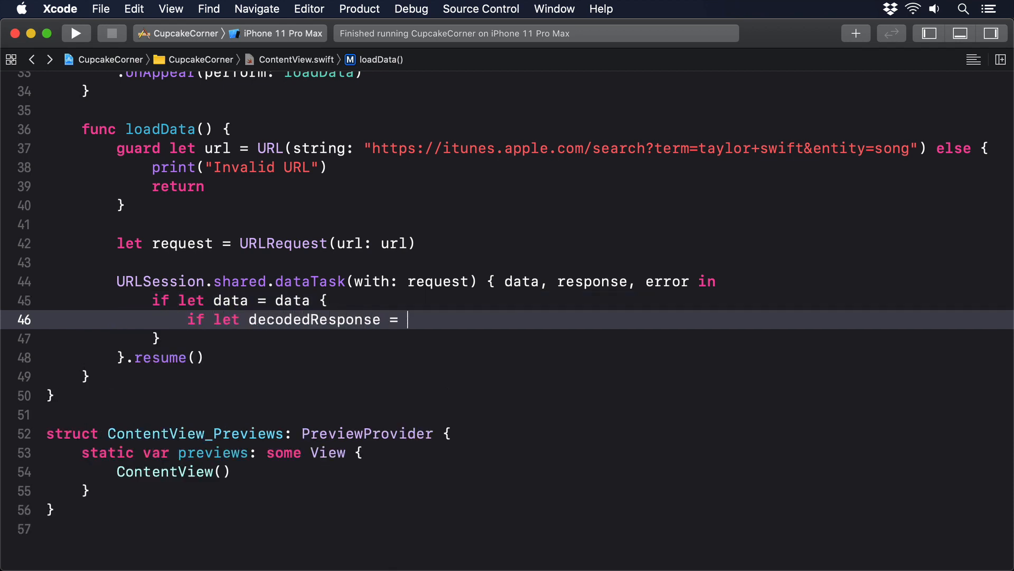
type("try?")
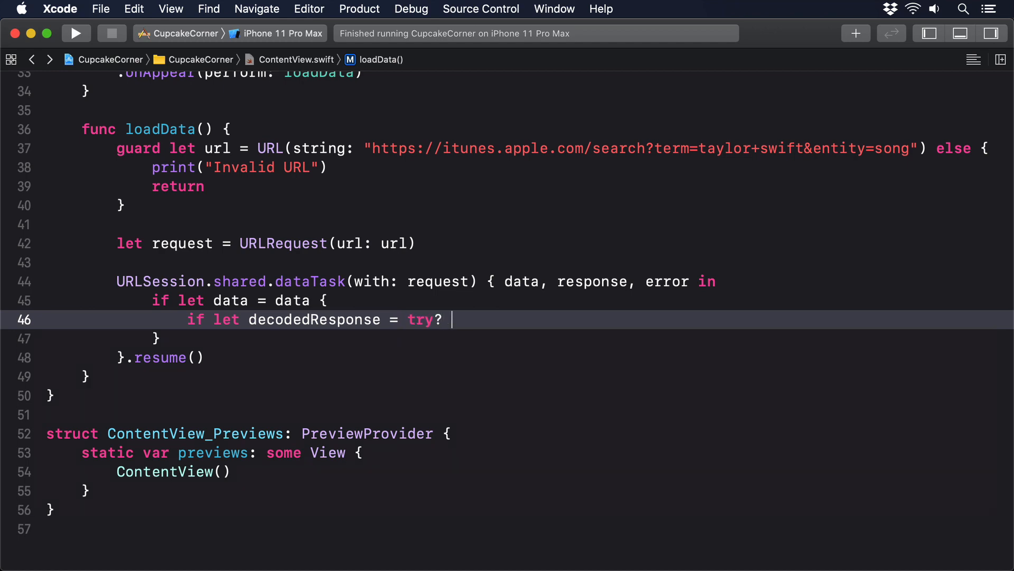
type("JSONDecoder()")
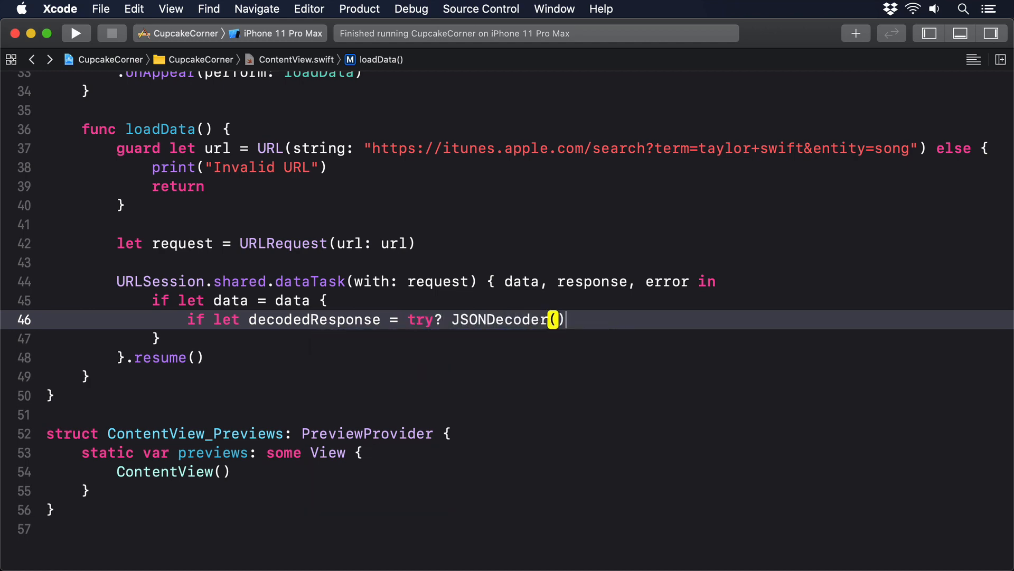
type(".decode(Respons")
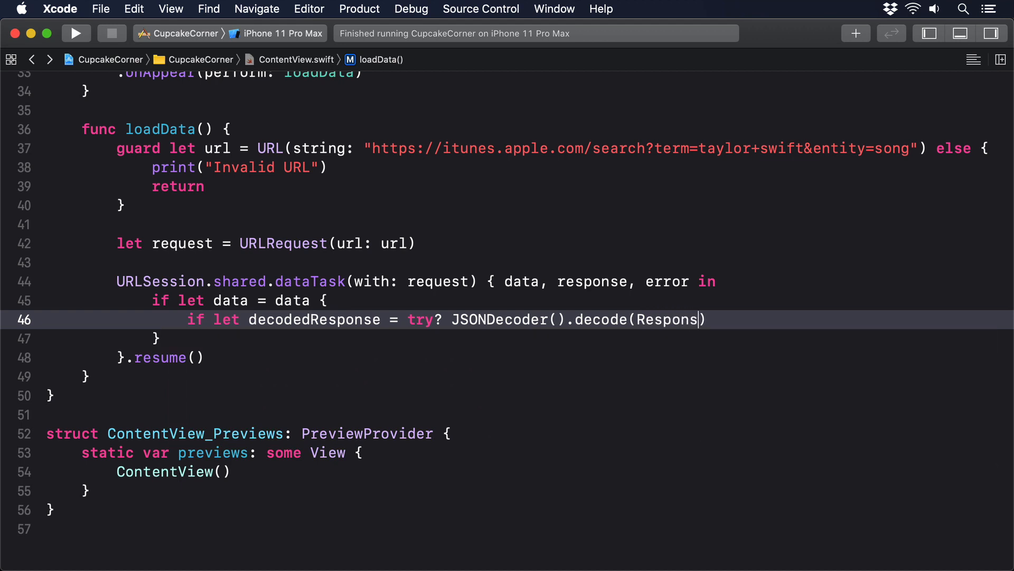
type("e.self, from:")
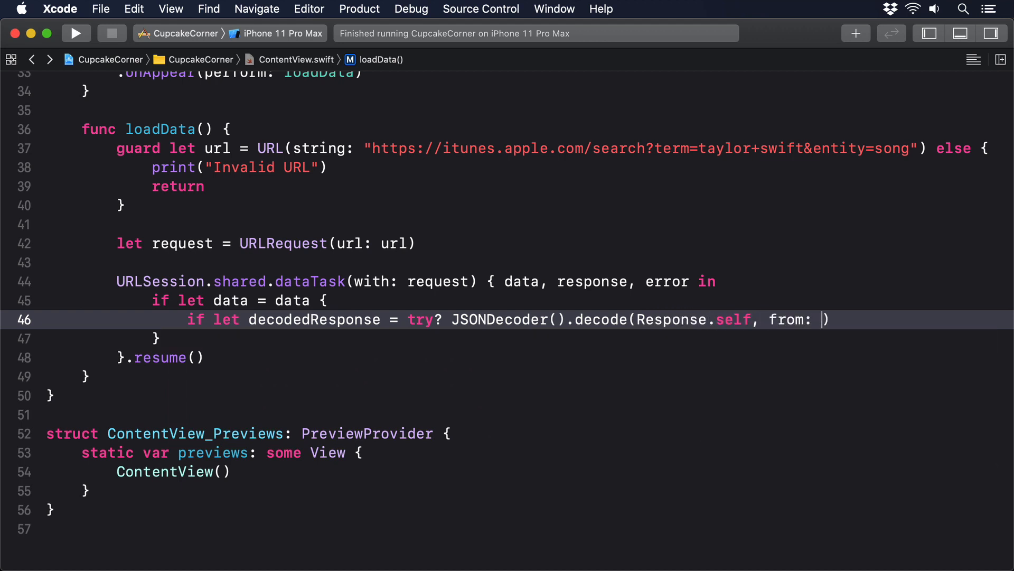
type("data) {")
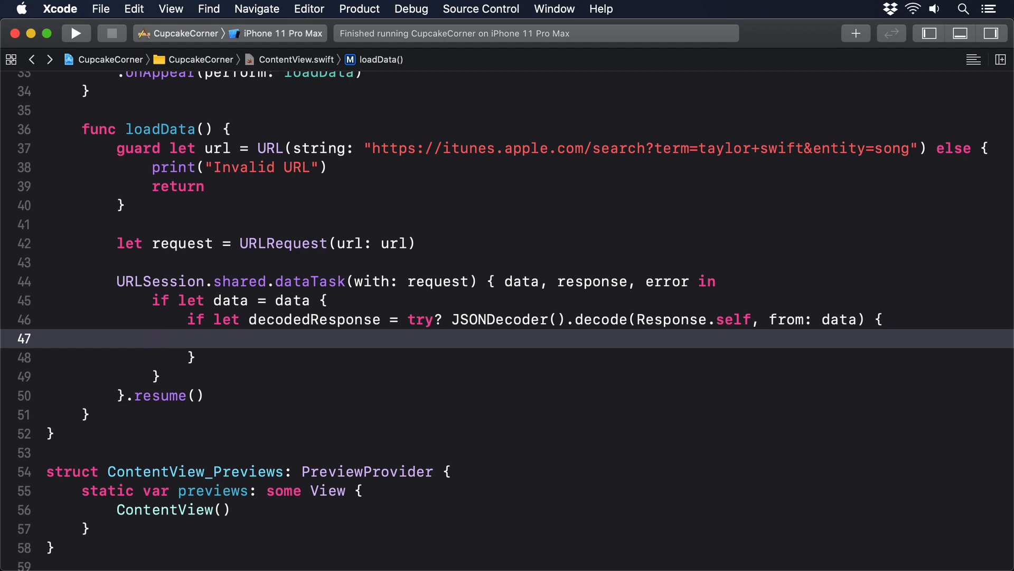
Assign decodedResponse.results to self.results inside DispatchQueue.main.async
type("DispatchQueue")
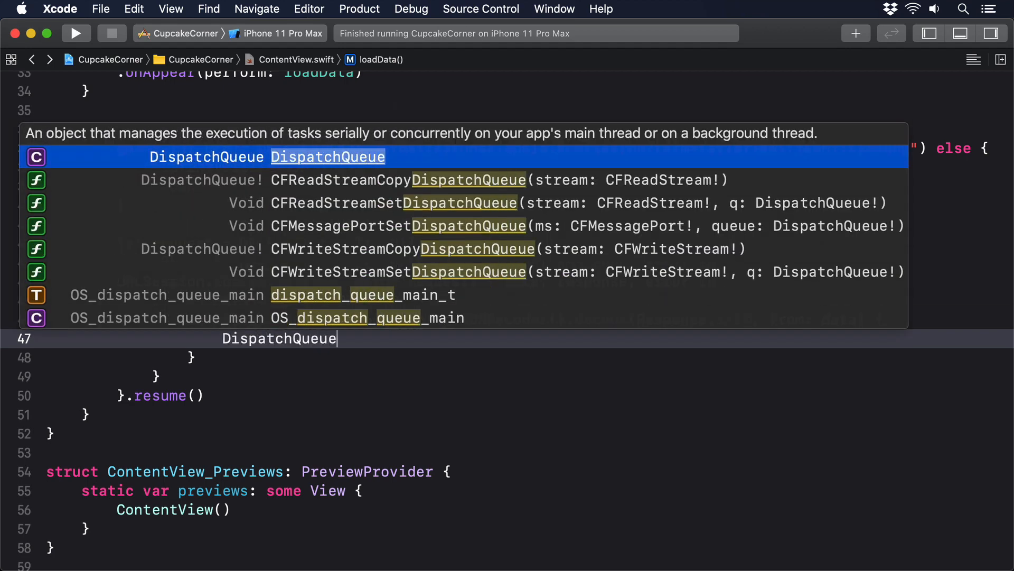
type(".main.async {")
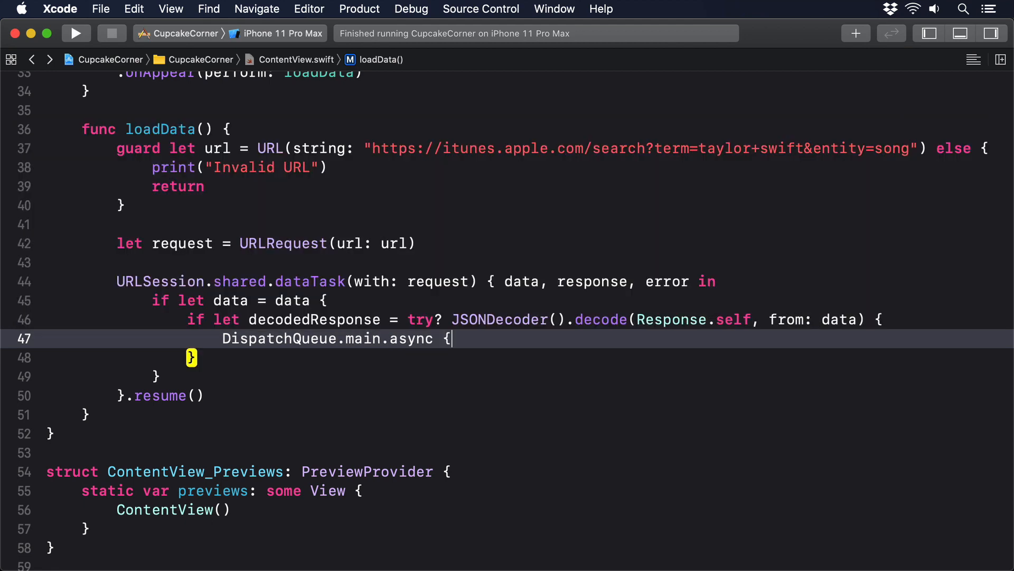
type("self.")
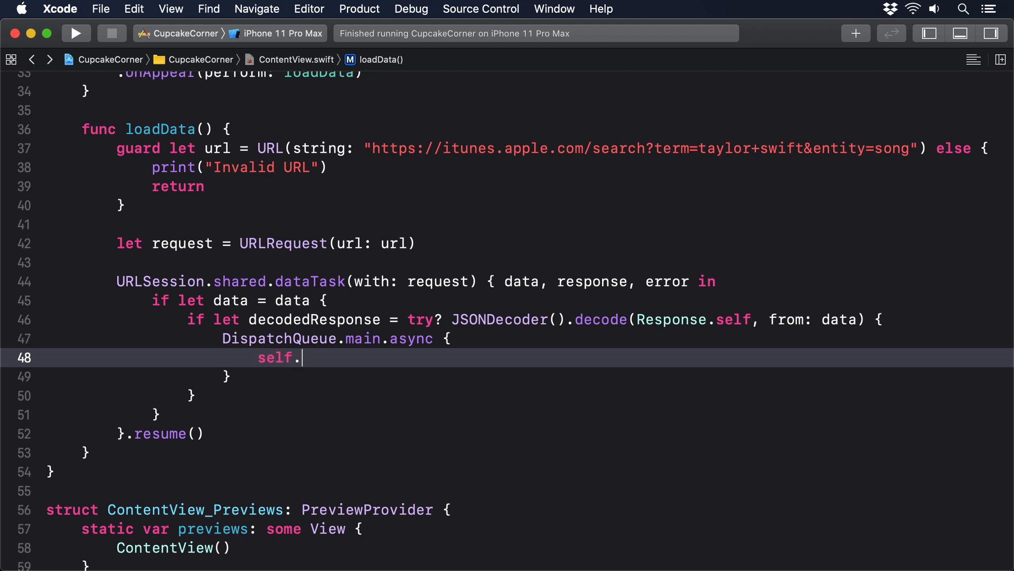
type("results = dec")
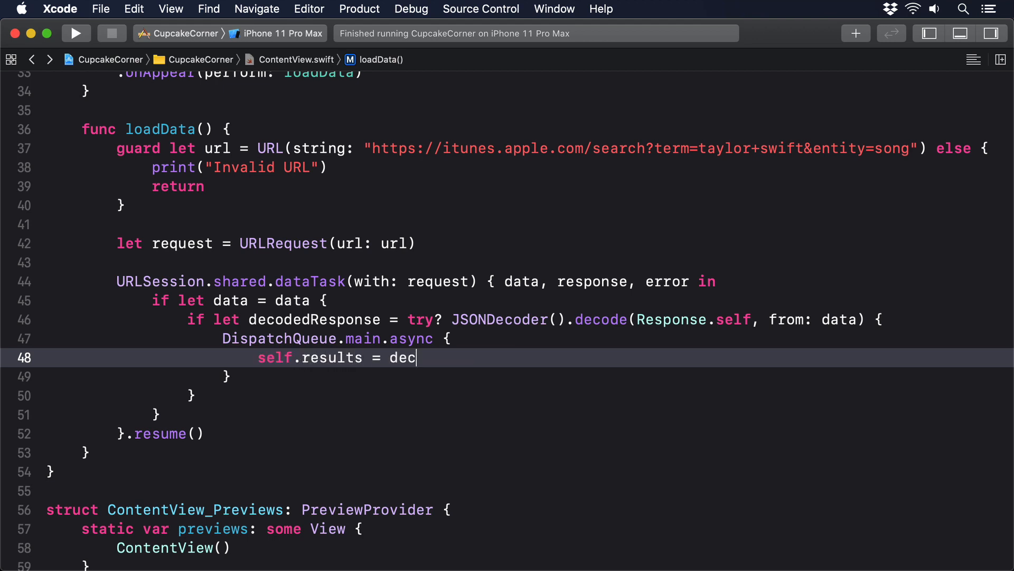
type("odedResponse.re")
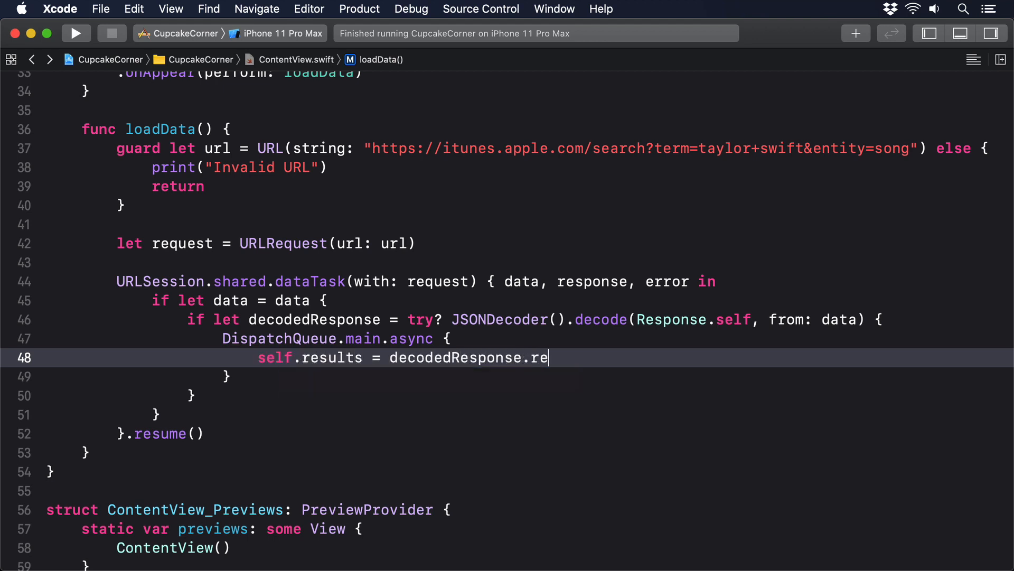
type("sults")
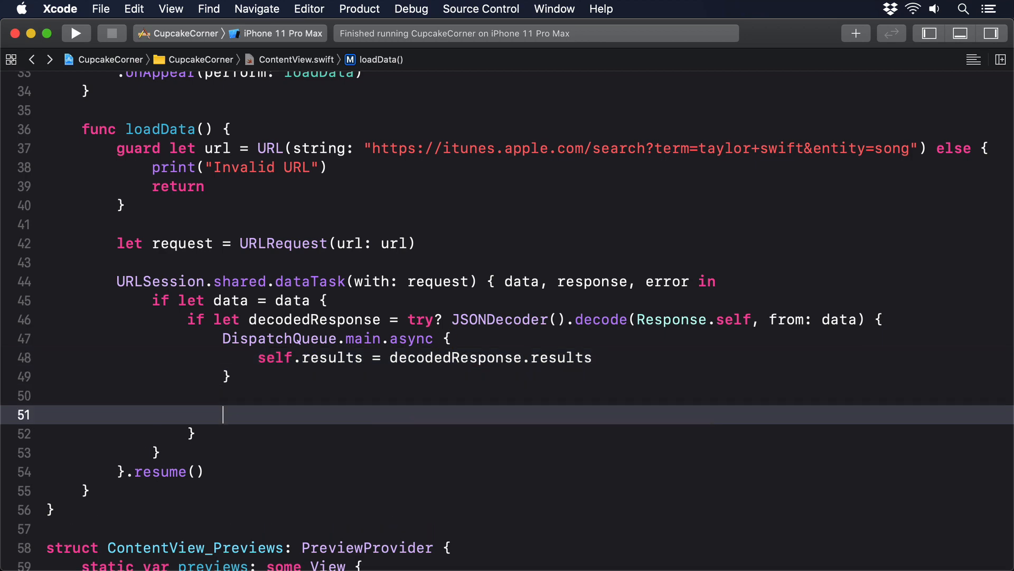
Return after decoding, else print "Fetch failed:" with error description or "Unknown error"; run the app
type("return")
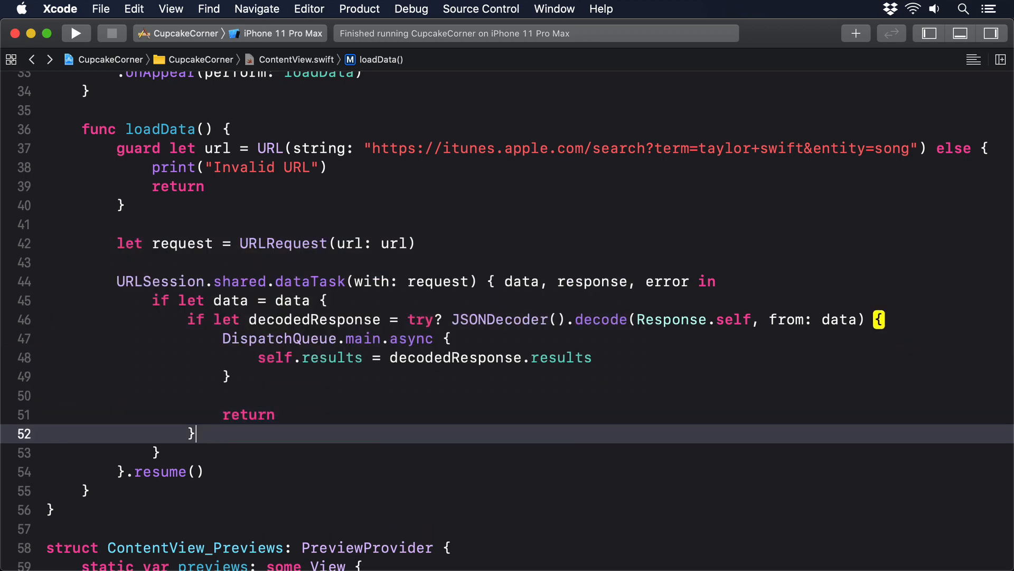
type("print(\"F\")")
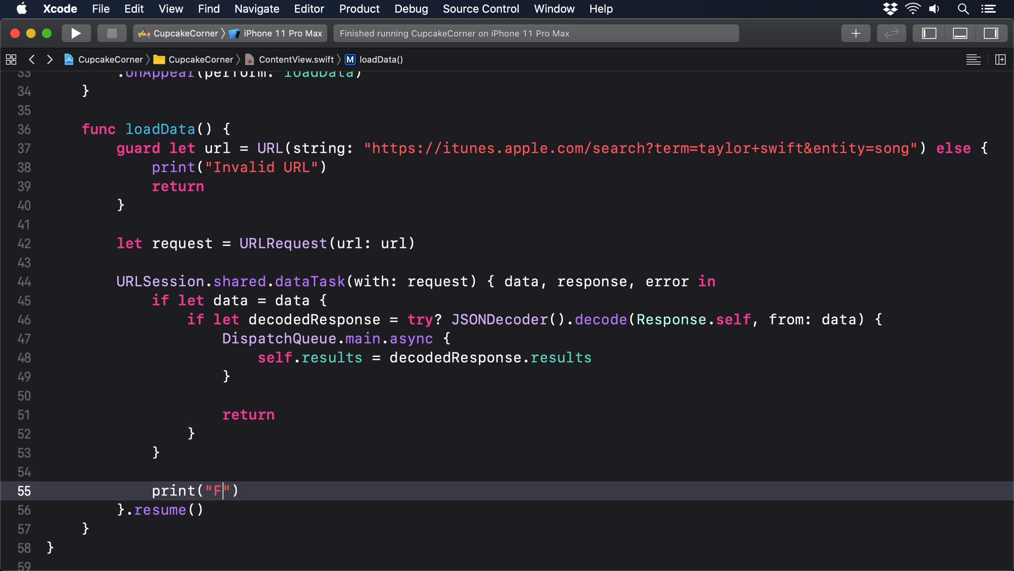
type("etch failed: \\")
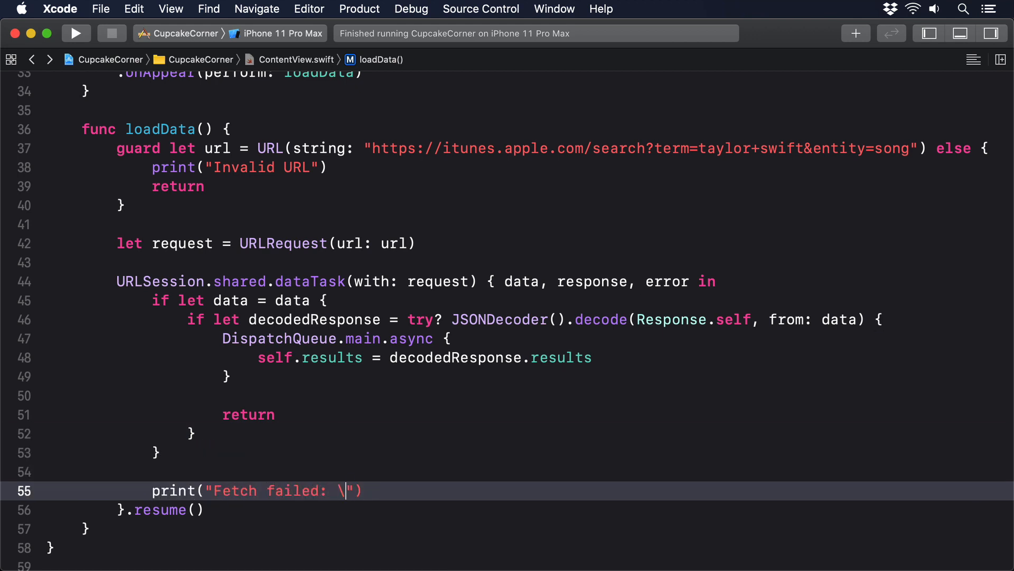
type("(error?.localizedDescription ??")
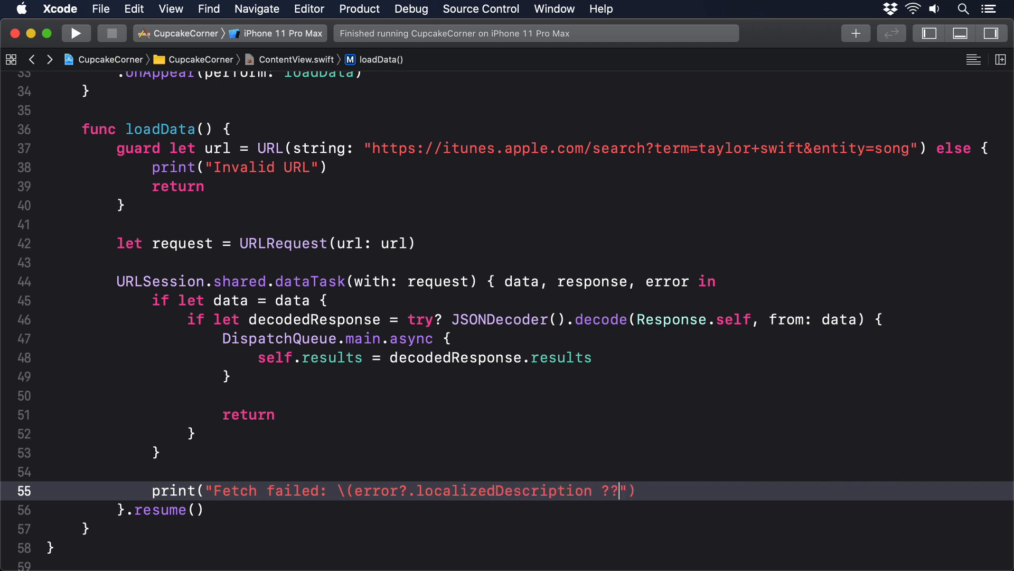
type("\"Unknown error\"")
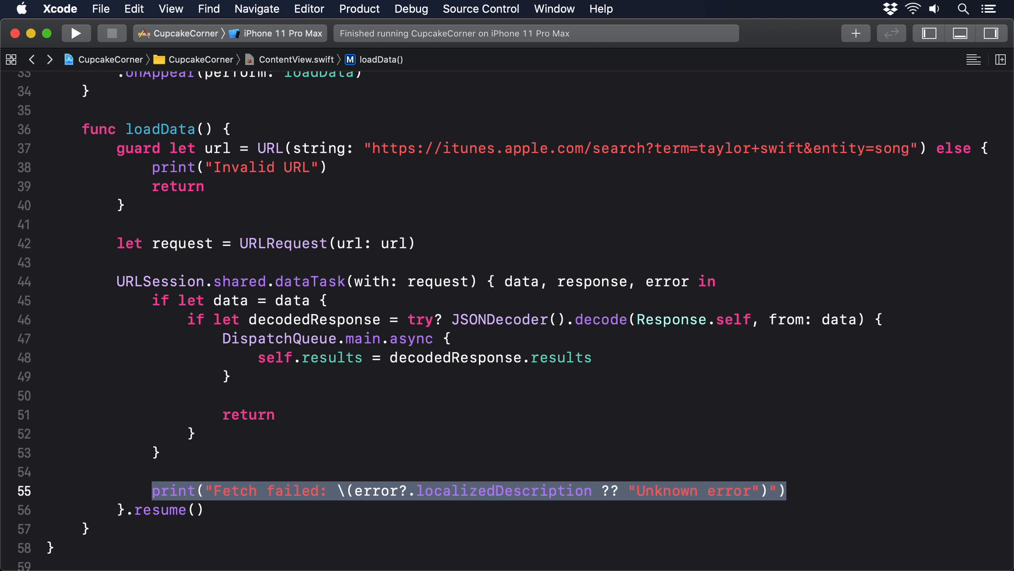
left_click(76, 33)
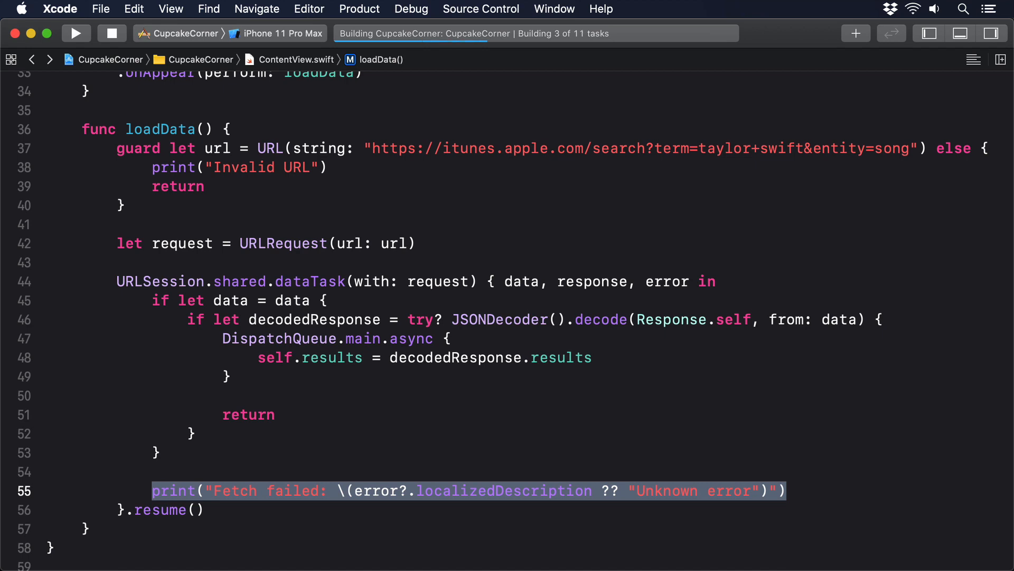